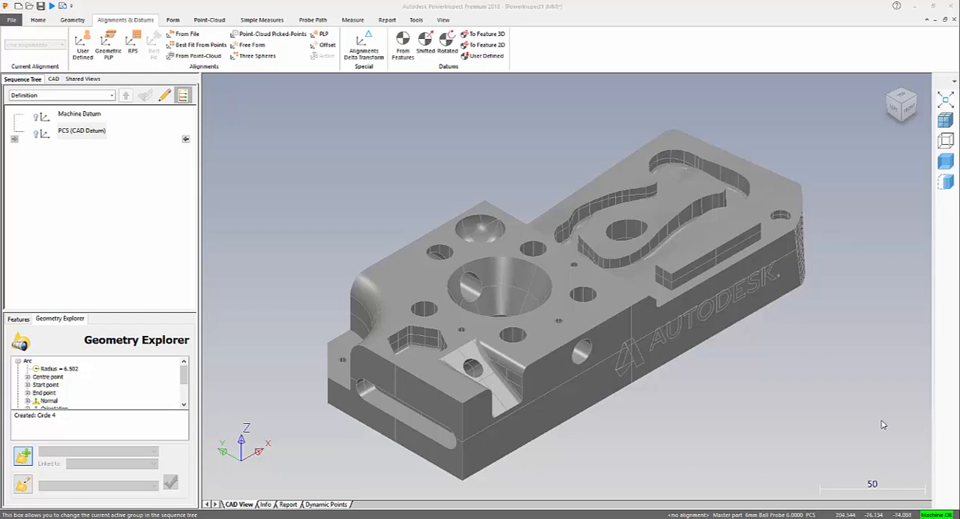
mouse_move(847, 342)
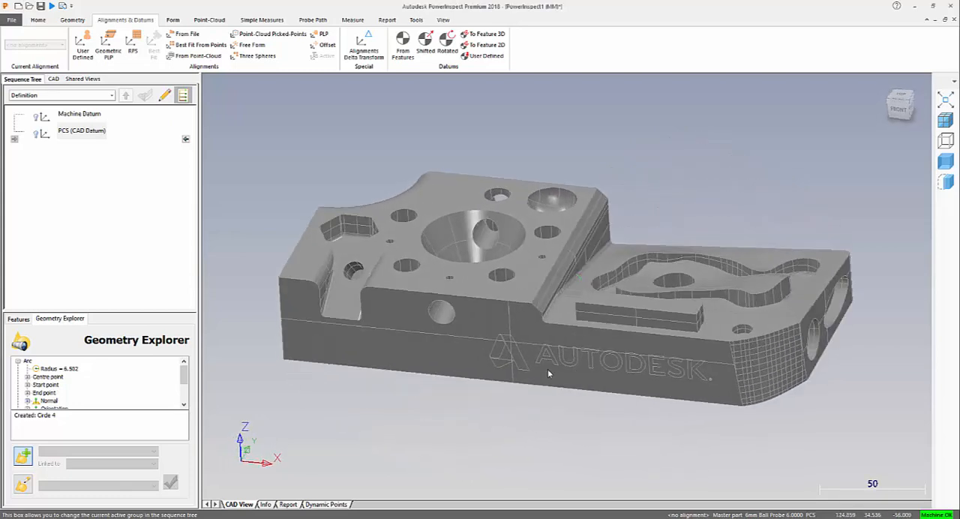
Set the PLP alignment origin point to X 22.7, Y 56.5, Z 0 and confirm.
left_click_drag(547, 372, 486, 319)
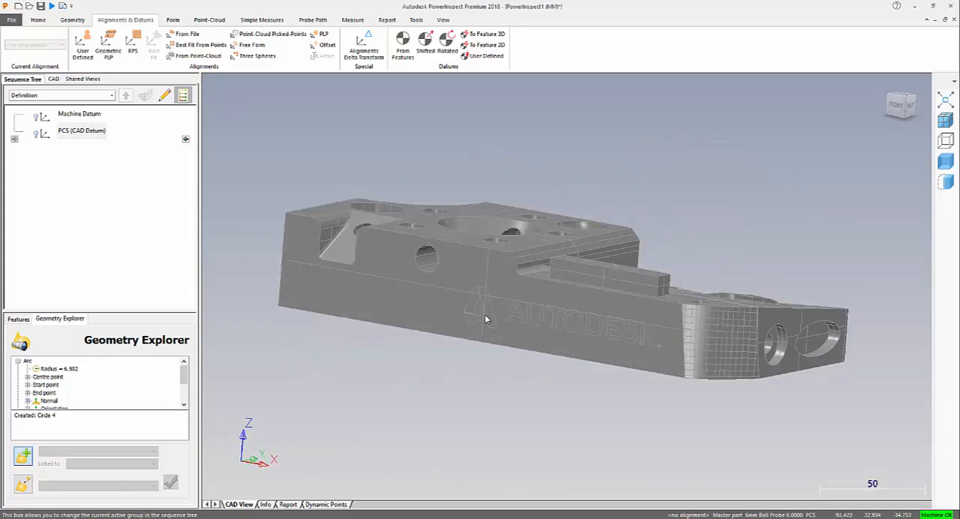
left_click_drag(485, 318, 589, 366)
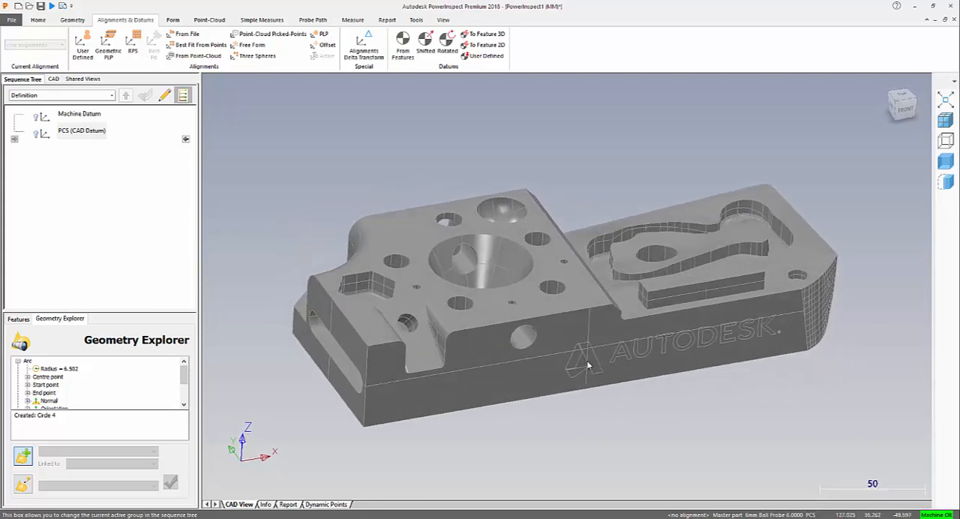
left_click_drag(589, 364, 525, 270)
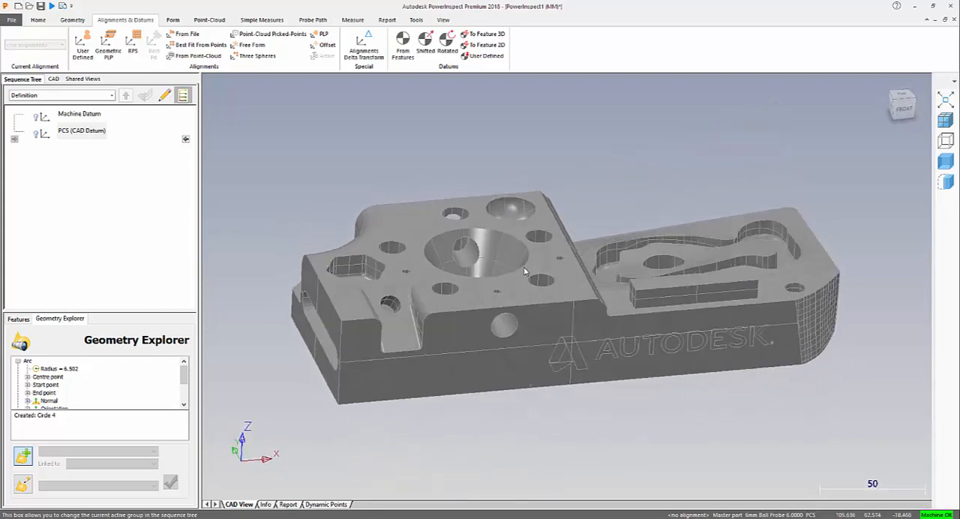
left_click_drag(525, 270, 742, 290)
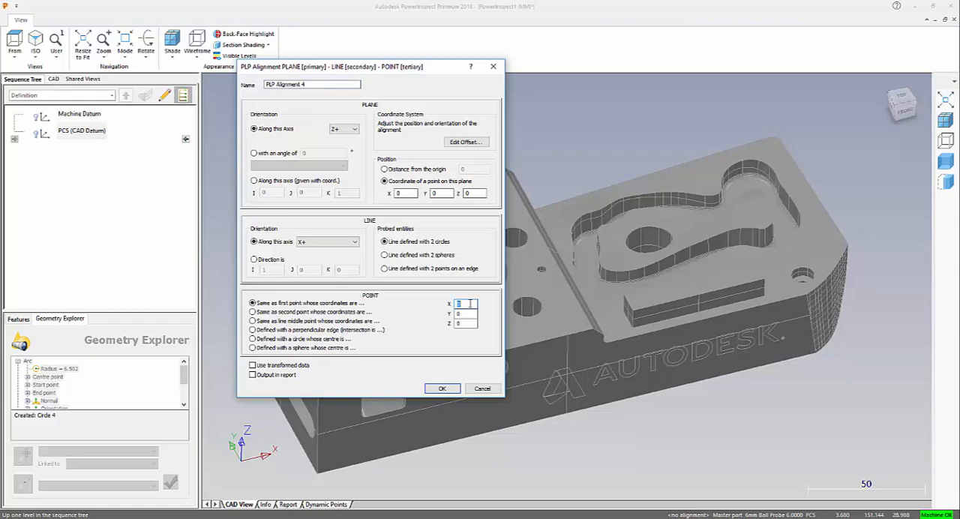
type("22.7")
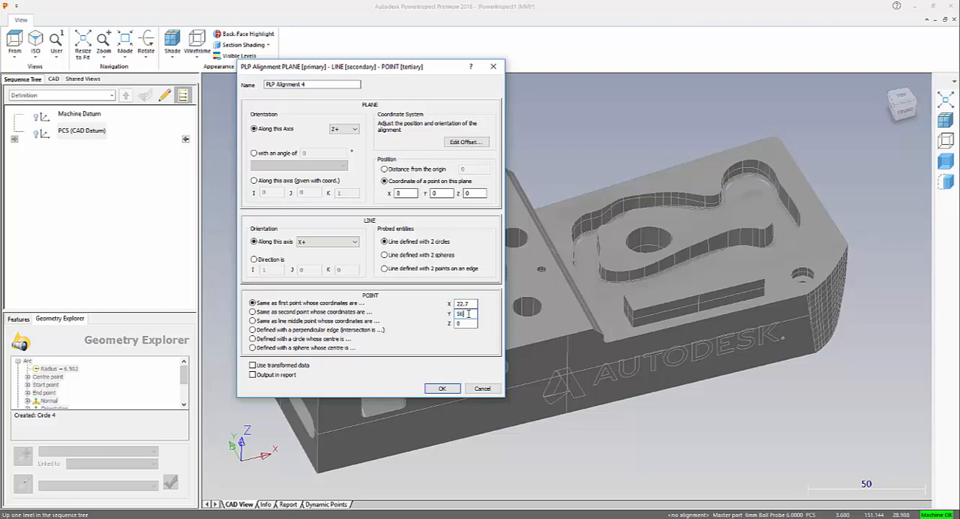
type("56.3")
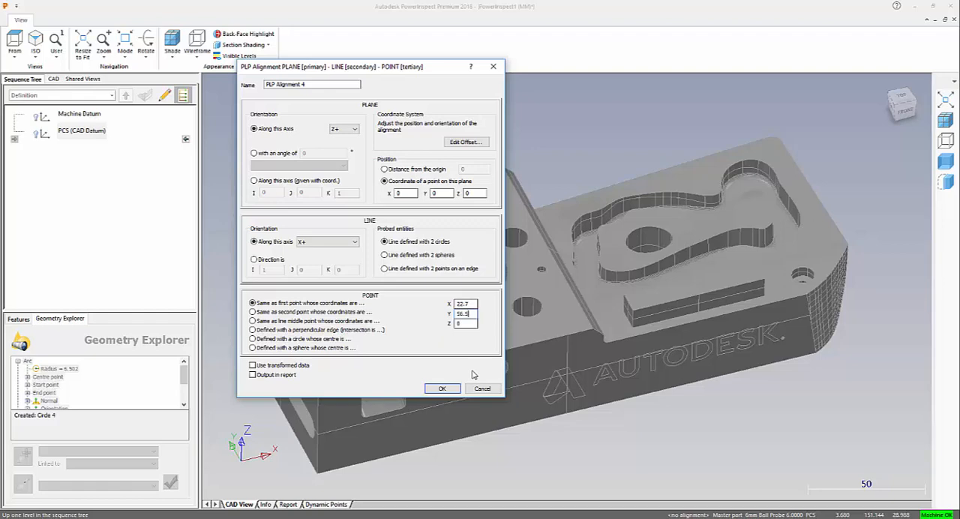
left_click(442, 389)
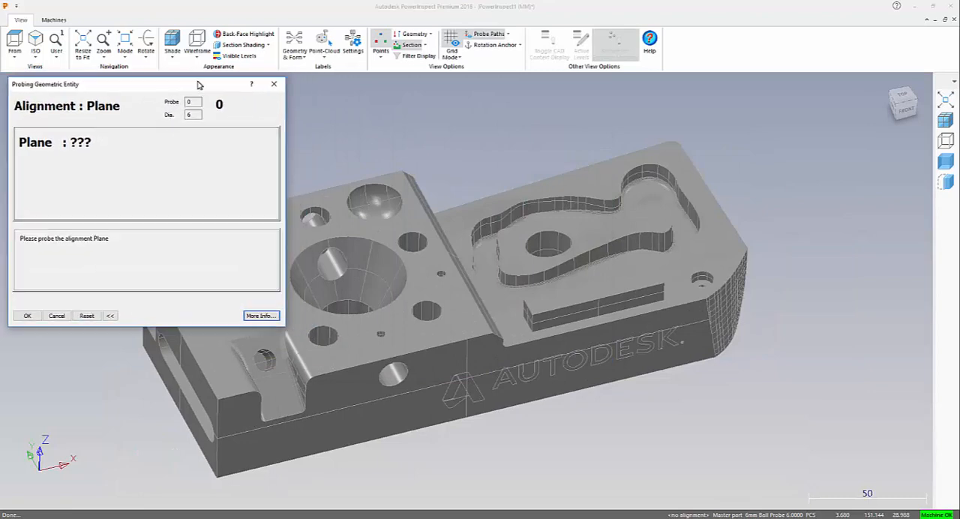
mouse_move(852, 212)
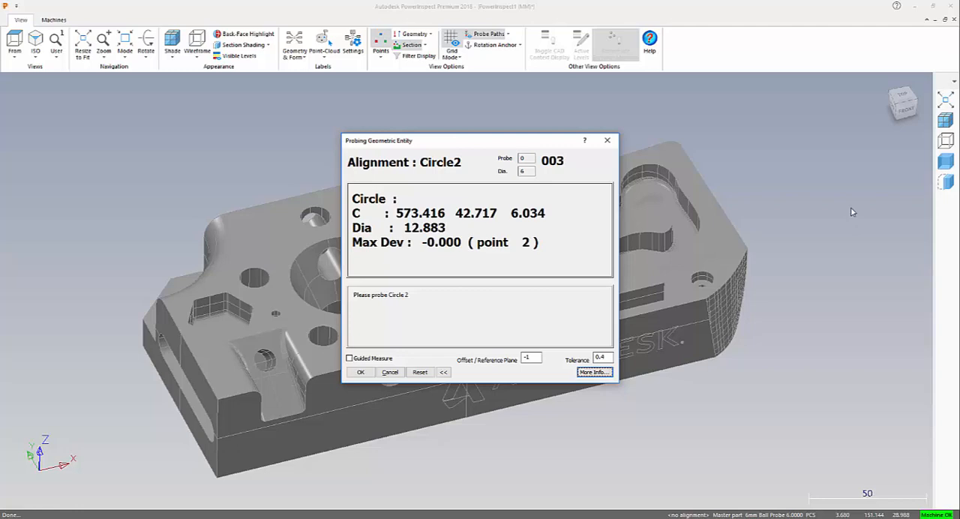
Accept the last probed circle to finish PLP Alignment 4.
left_click(361, 372)
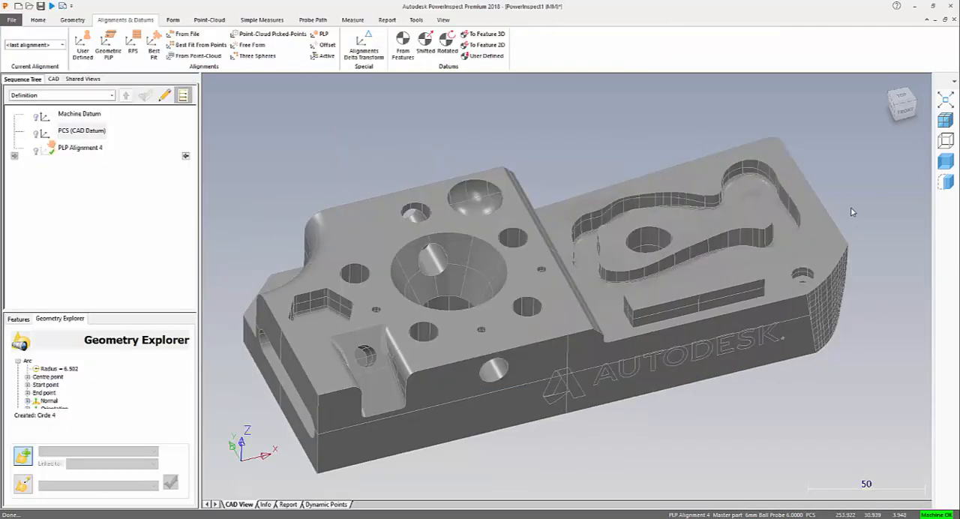
mouse_move(952, 245)
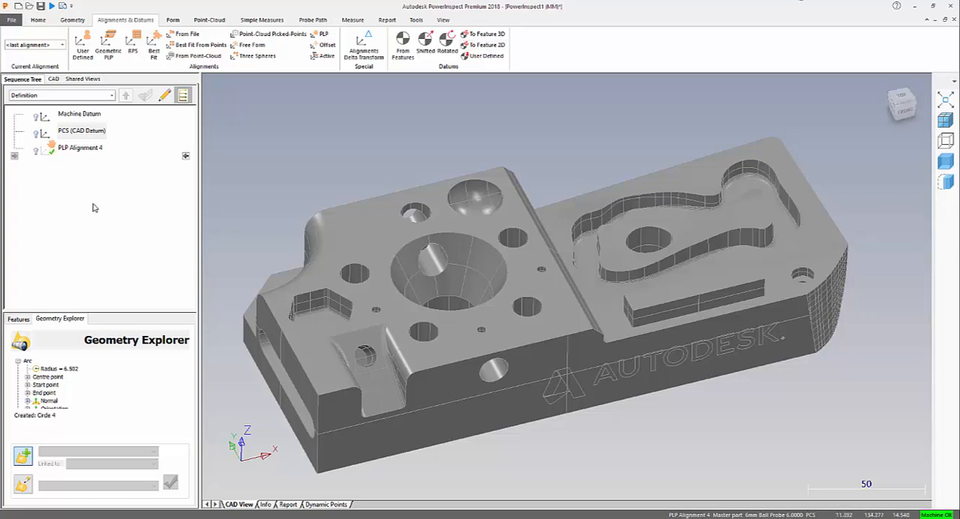
mouse_move(75, 178)
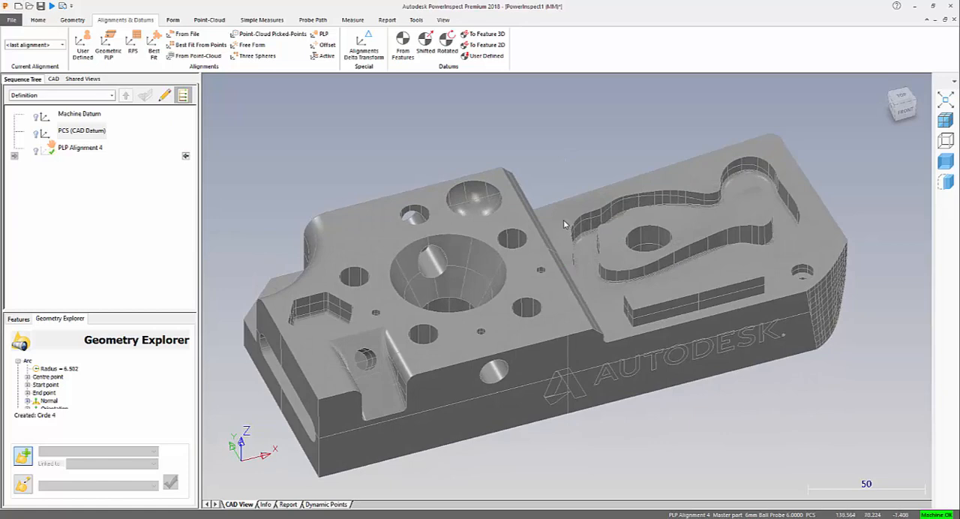
Show the part from the Top view with the labelled X/Y grid on.
left_click(900, 96)
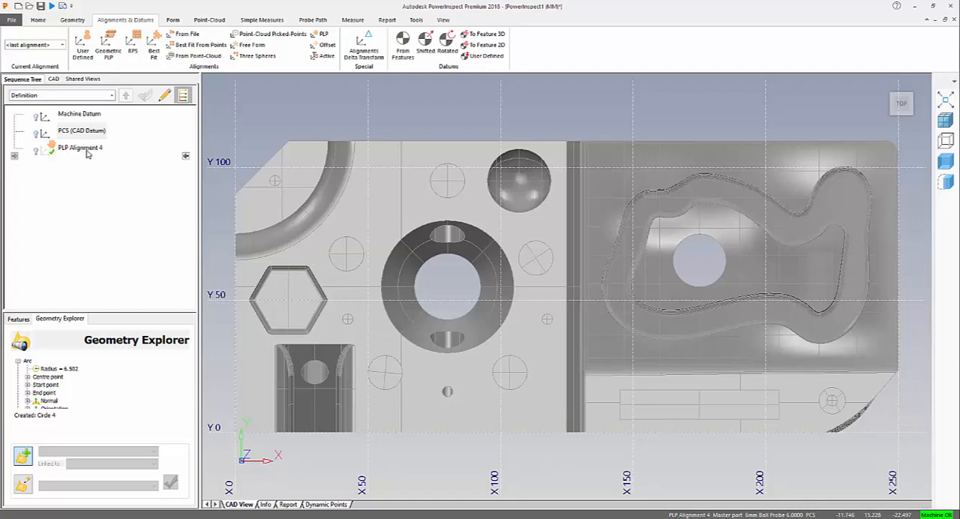
Change PLP Alignment 4's line direction to X-, apply it, and reselect the alignment.
double_click(79, 147)
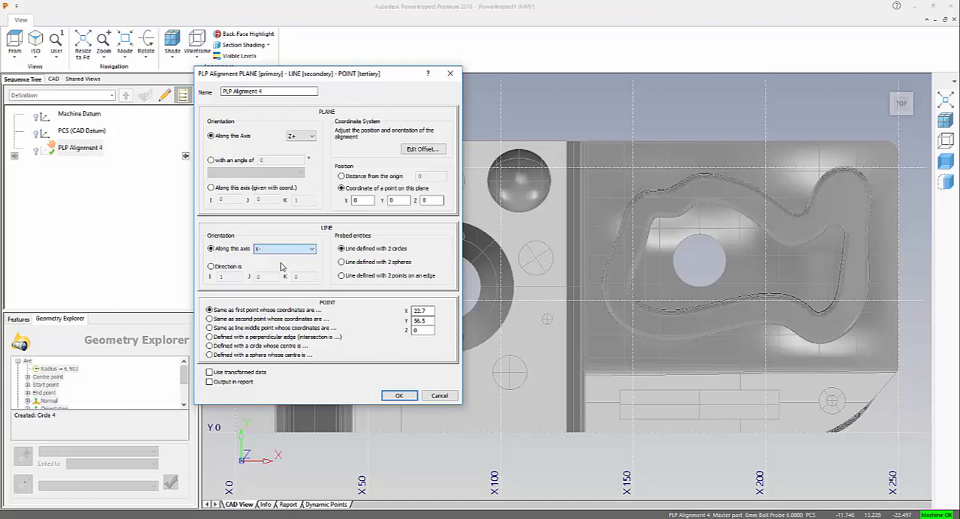
left_click(399, 395)
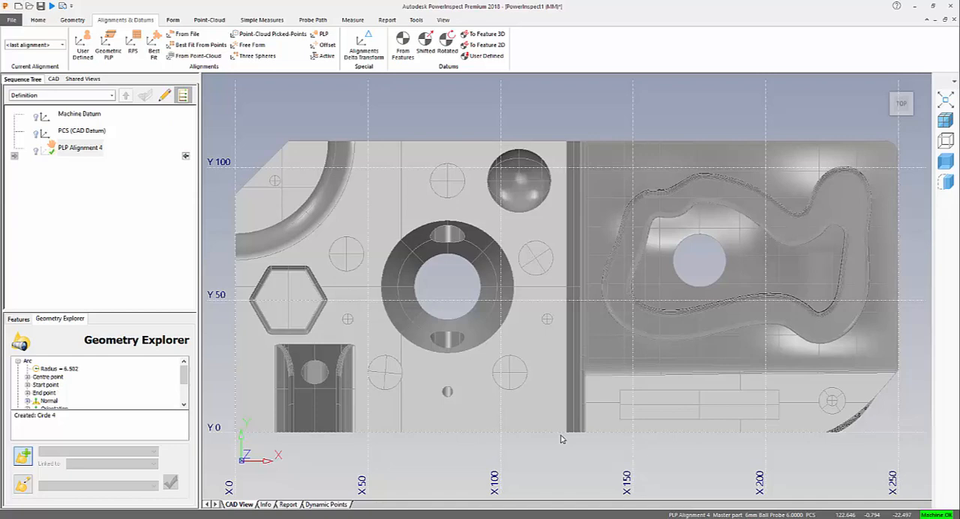
left_click(398, 378)
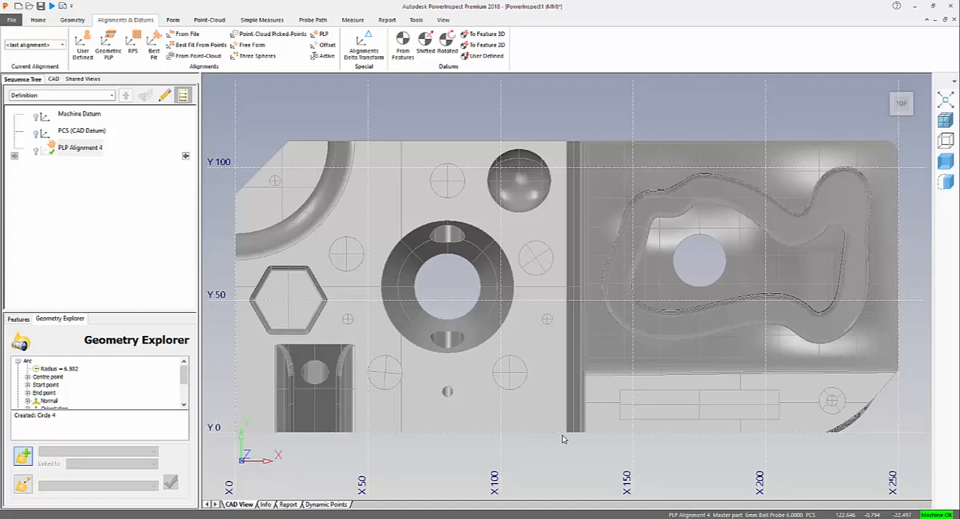
left_click(79, 148)
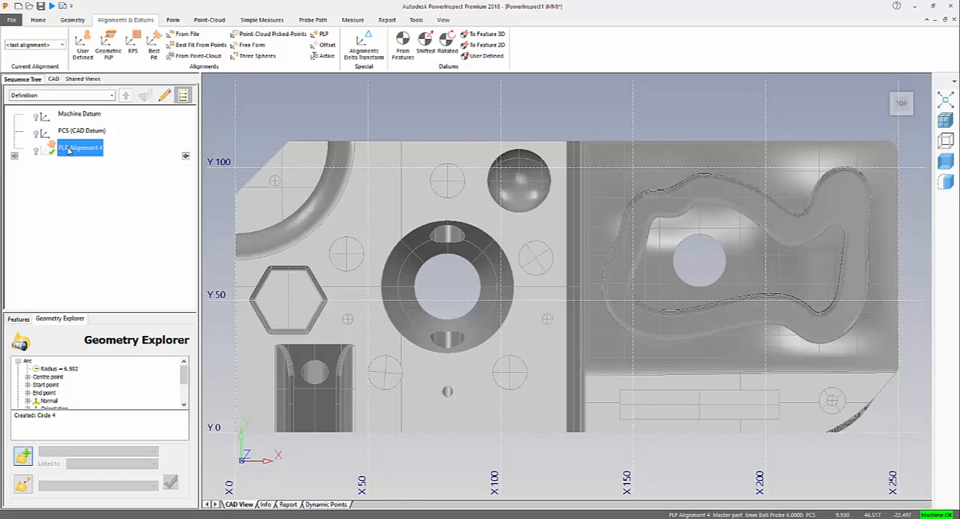
Switch PLP Alignment 4's line to X+ and set its point to X 56.5, Y 22.7.
double_click(80, 148)
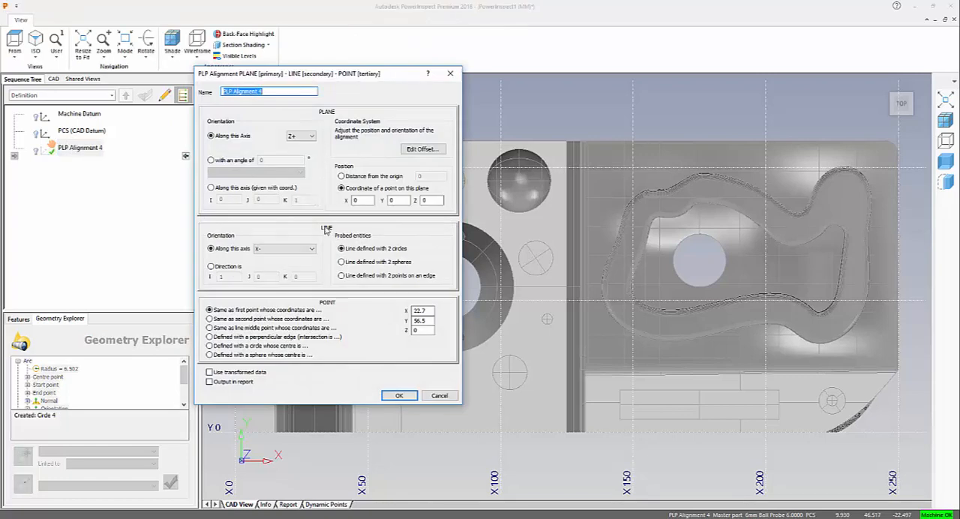
left_click(308, 248)
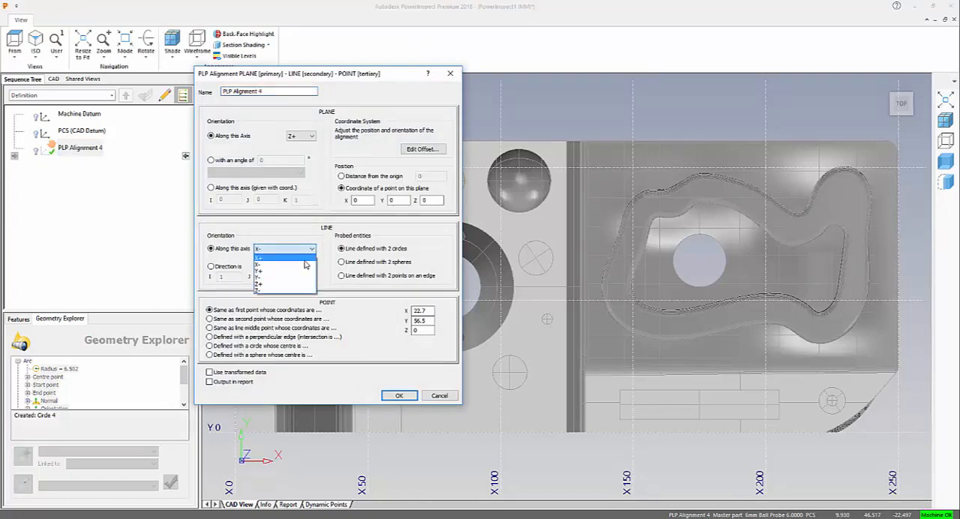
left_click(259, 257)
type("56.5")
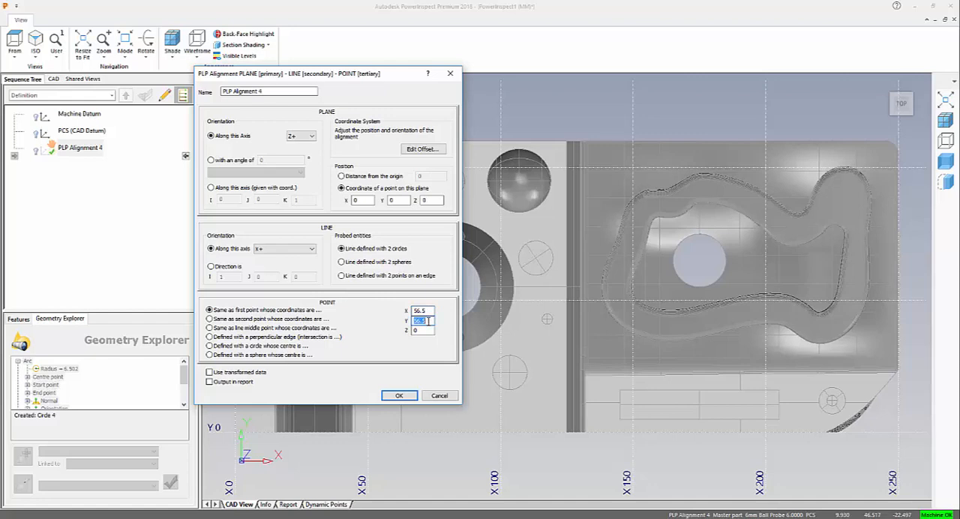
type("22.7")
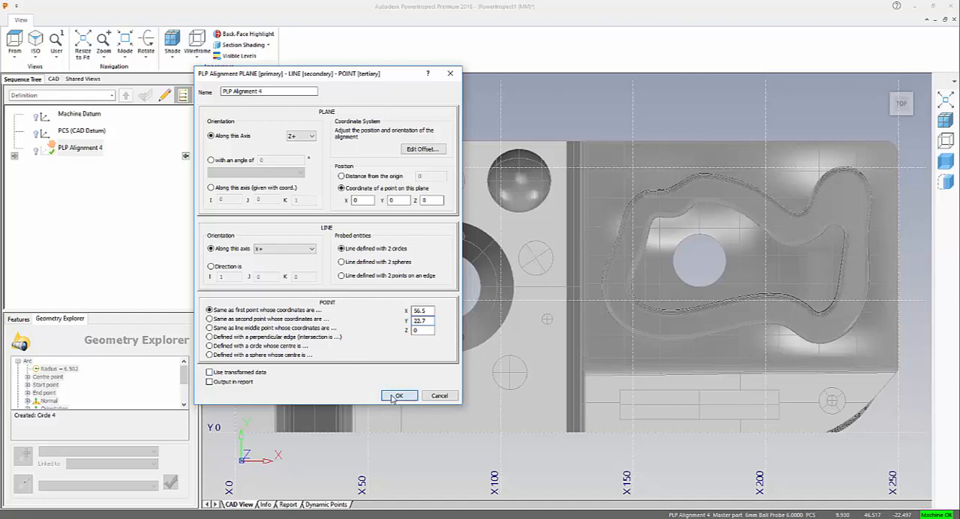
left_click(398, 395)
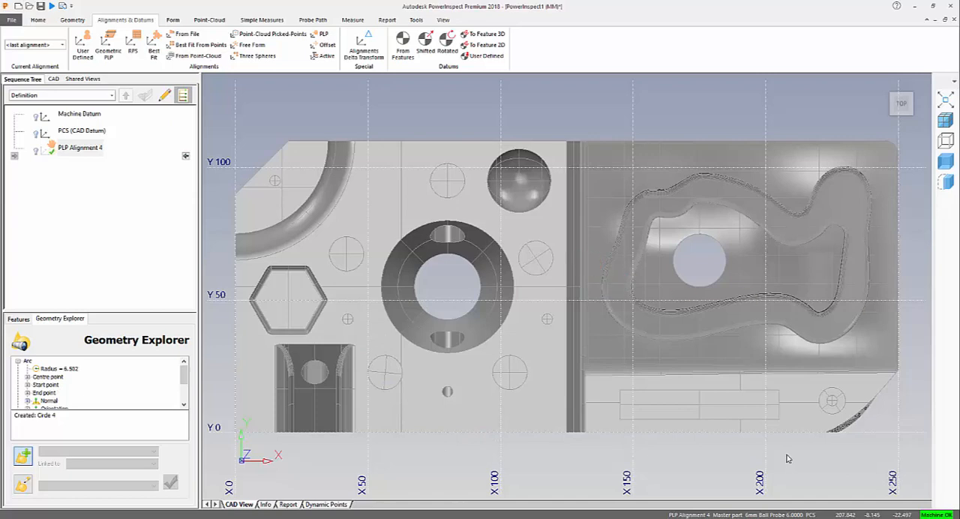
mouse_move(808, 446)
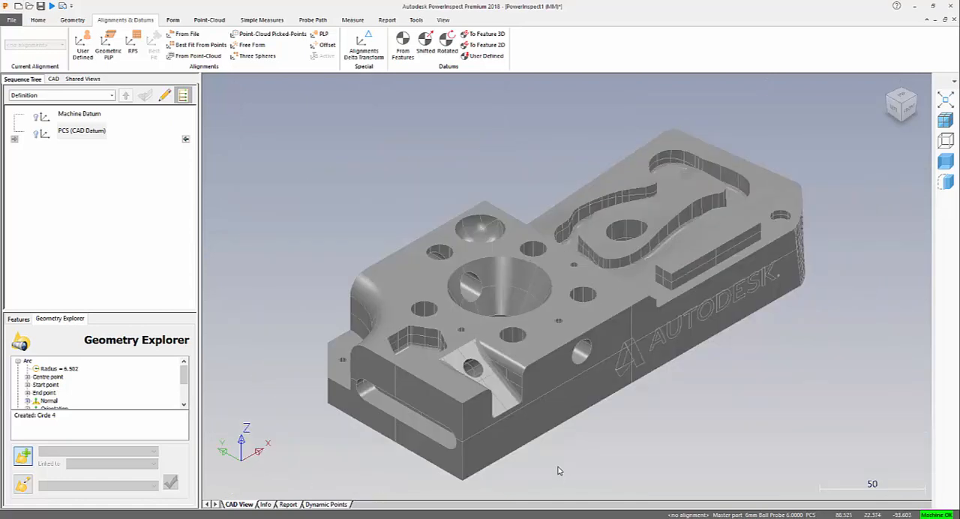
mouse_move(544, 475)
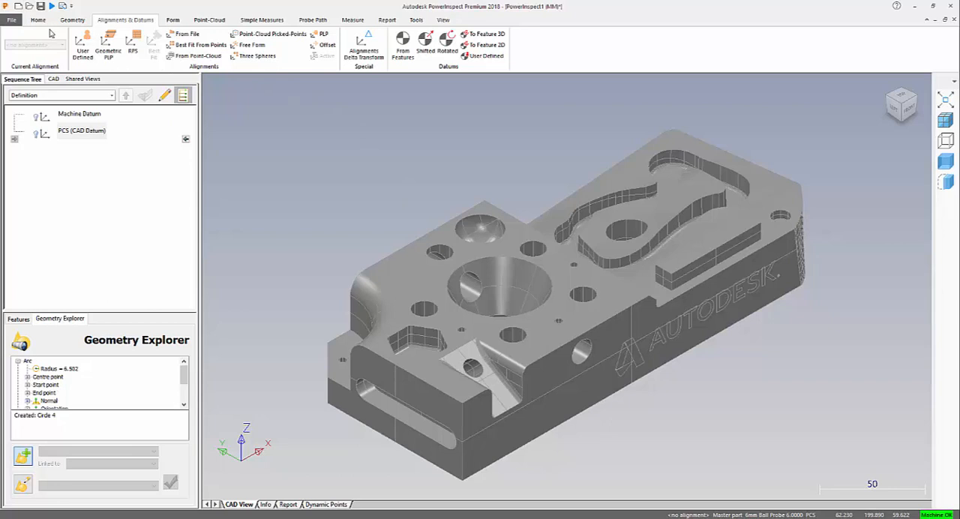
Switch the ribbon to the Home tab.
left_click(38, 19)
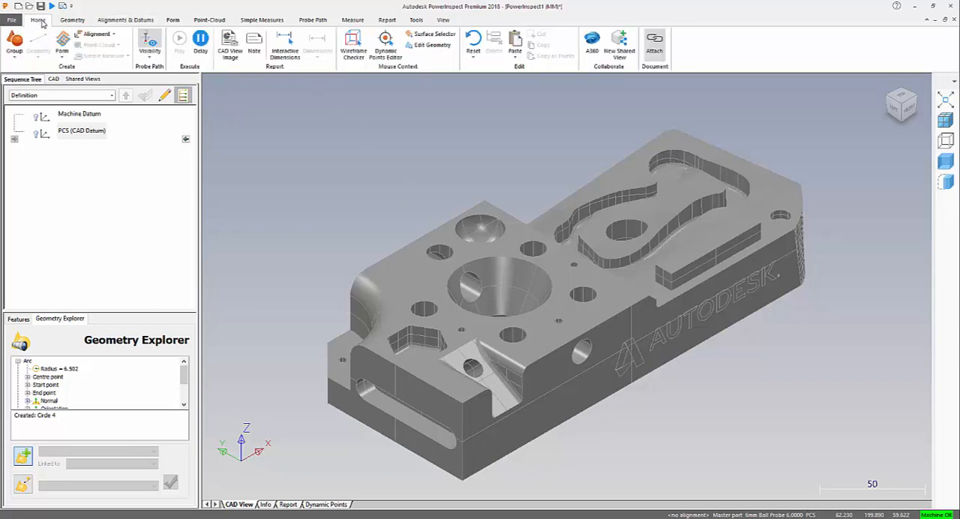
mouse_move(353, 45)
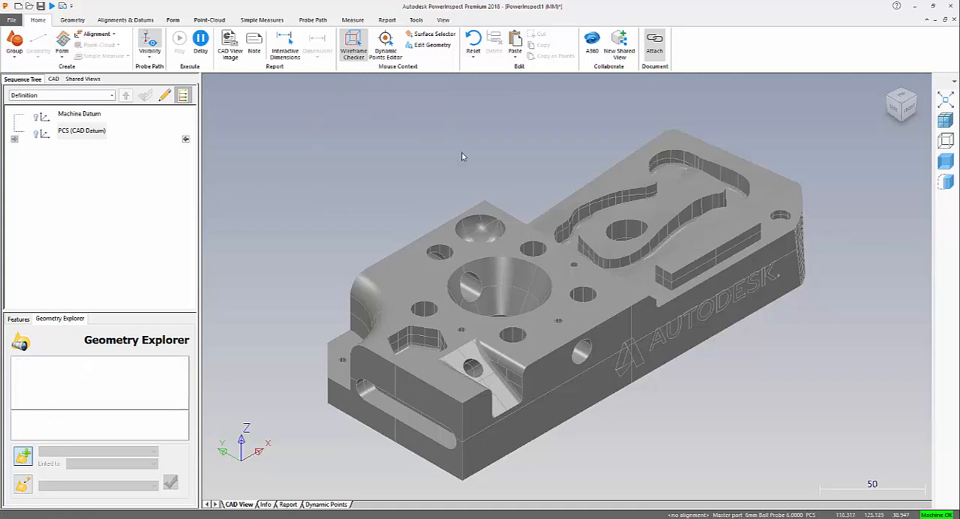
mouse_move(571, 316)
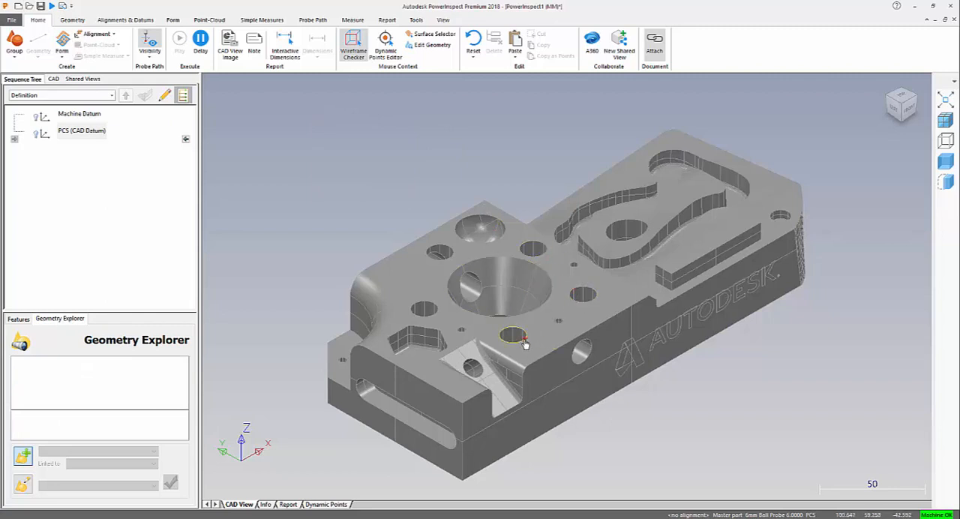
Pick the small hole on the CAD model to define Circle 5.
left_click(514, 335)
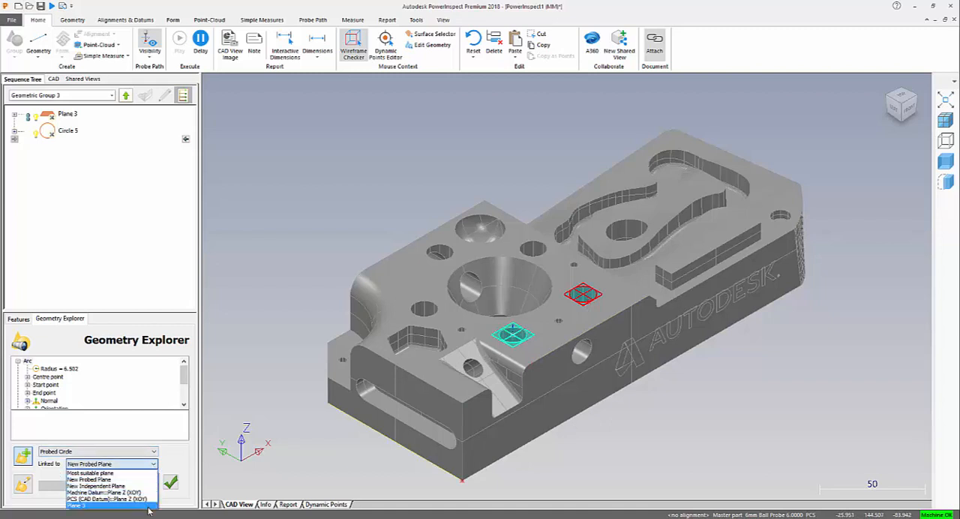
Link the new circle to Plane 3 and add a line joining Circle 5 and Circle 6 centres.
left_click(77, 506)
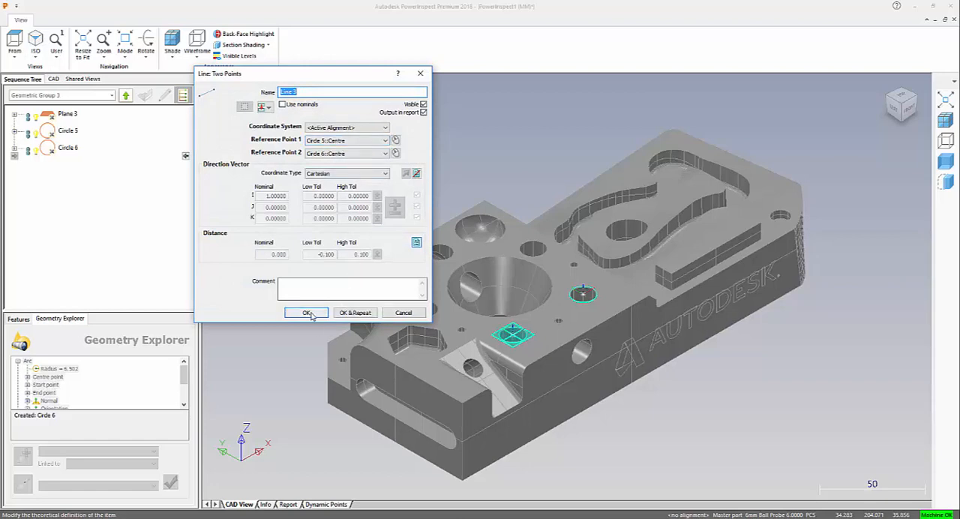
left_click(306, 313)
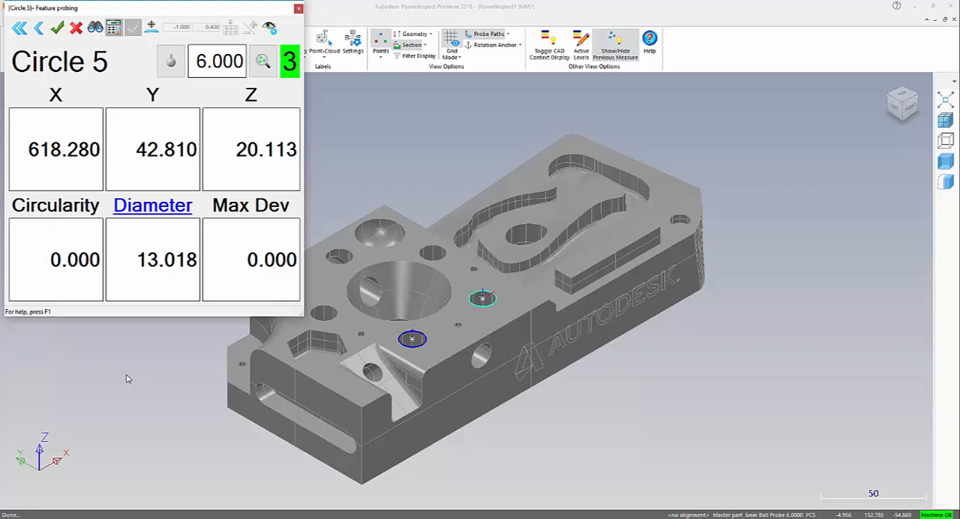
Close the Feature probing window after measuring Circle 5.
left_click(57, 28)
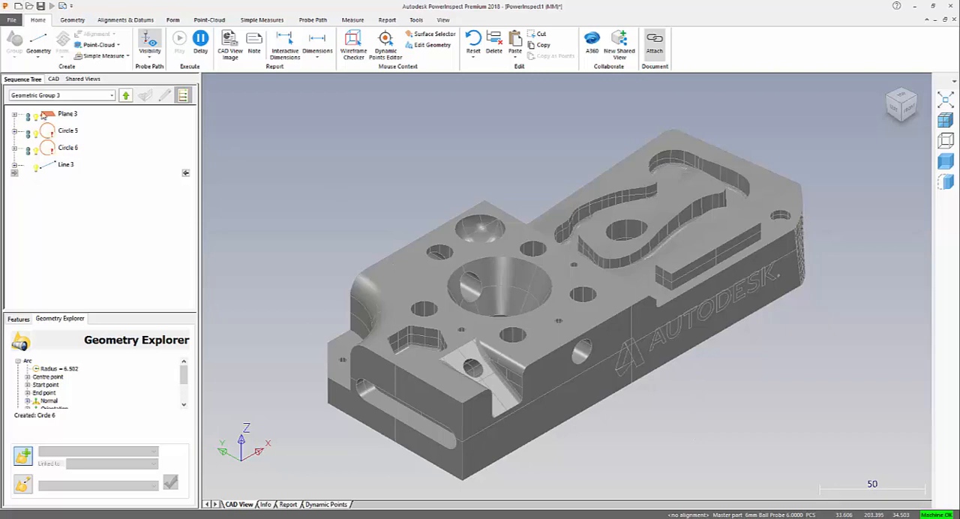
Go up to the sequence's top level and open the Alignments & Datums tab.
left_click(125, 96)
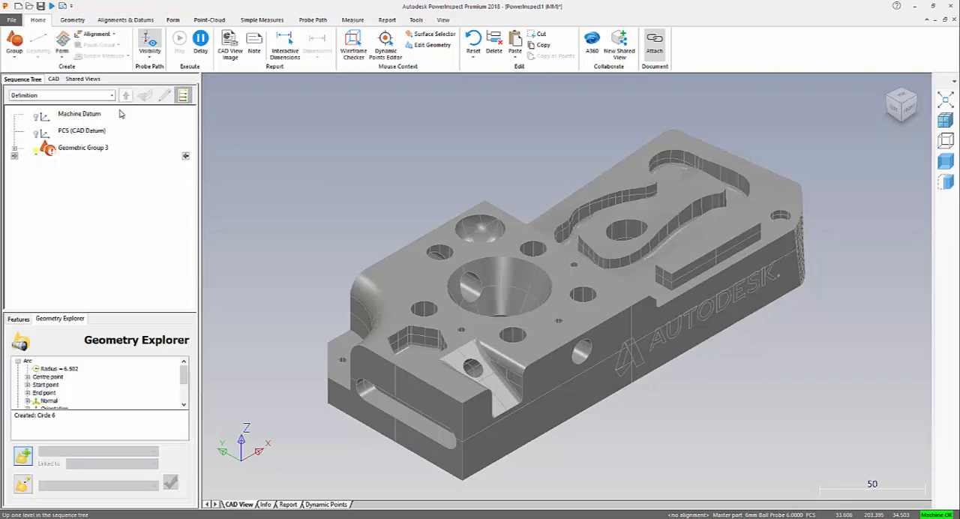
mouse_move(228, 234)
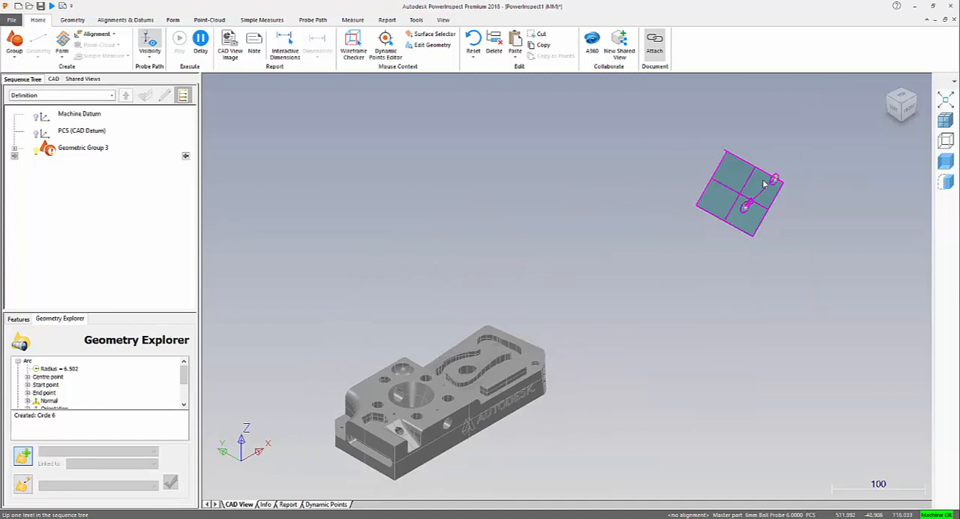
mouse_move(710, 217)
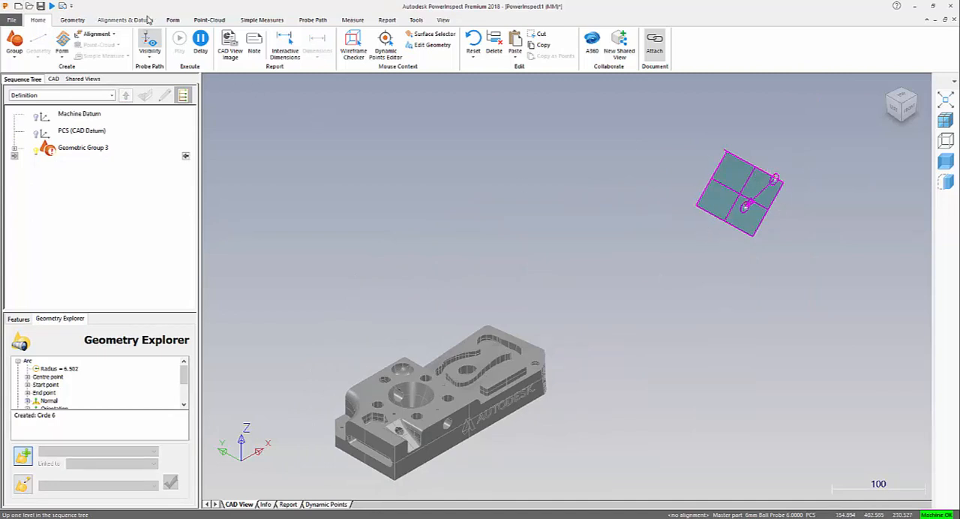
left_click(125, 19)
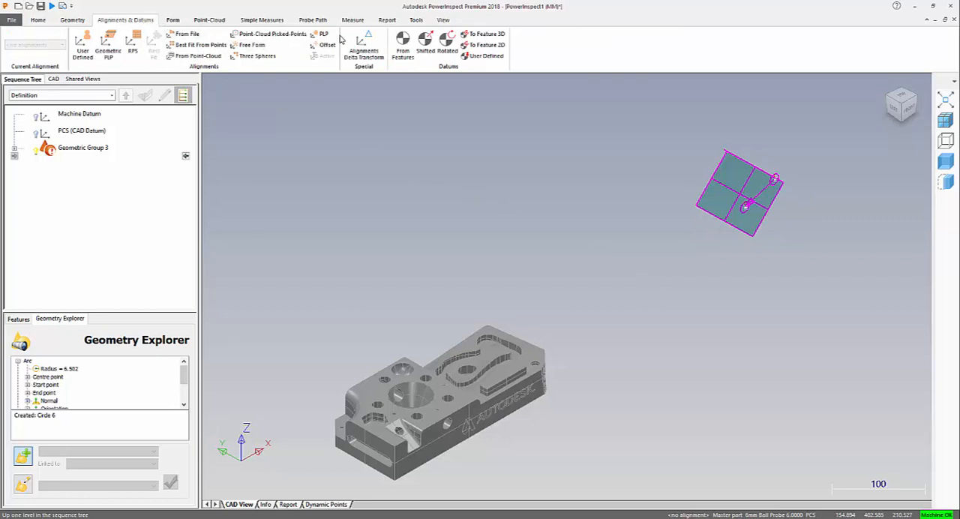
mouse_move(108, 49)
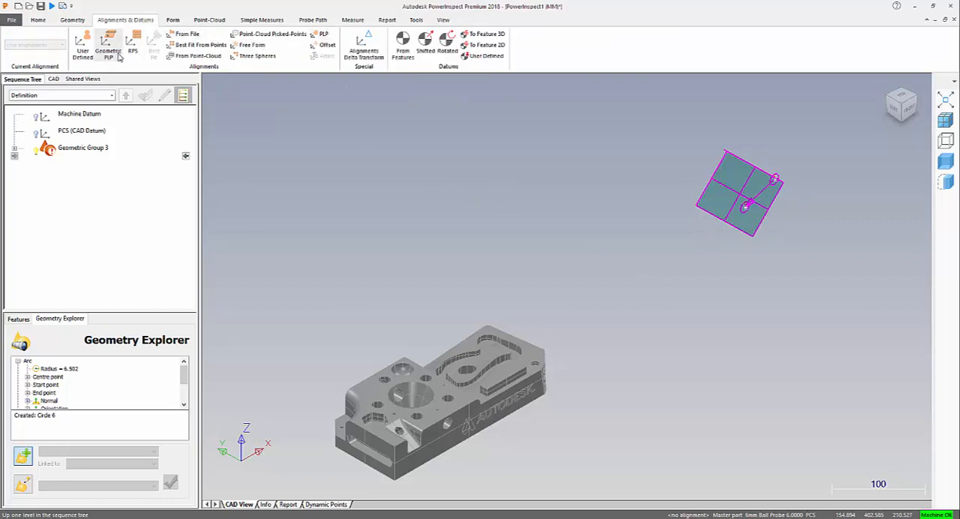
Build Geometric PLP Alignment 4 from Plane 3, Line 3 along X−, and Circle 5's centre.
left_click(108, 45)
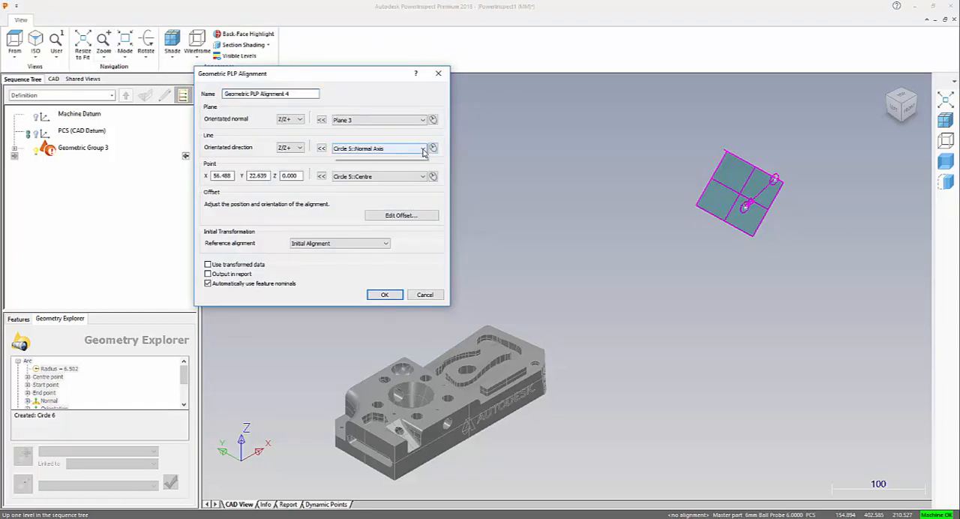
left_click(422, 147)
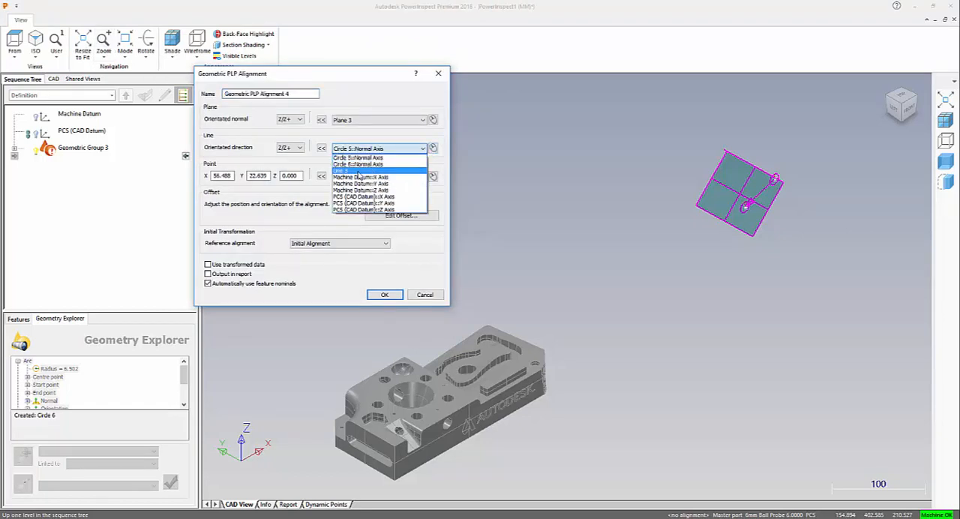
left_click(360, 170)
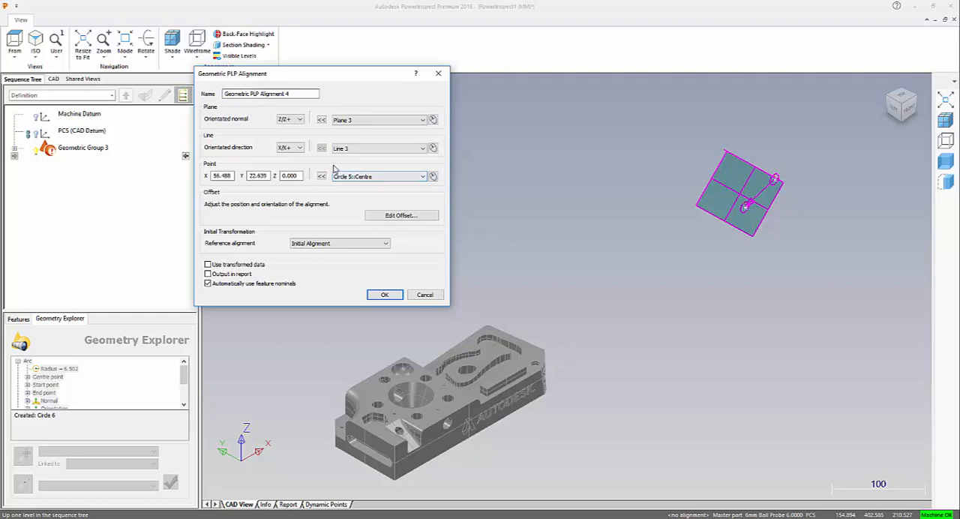
left_click(298, 147)
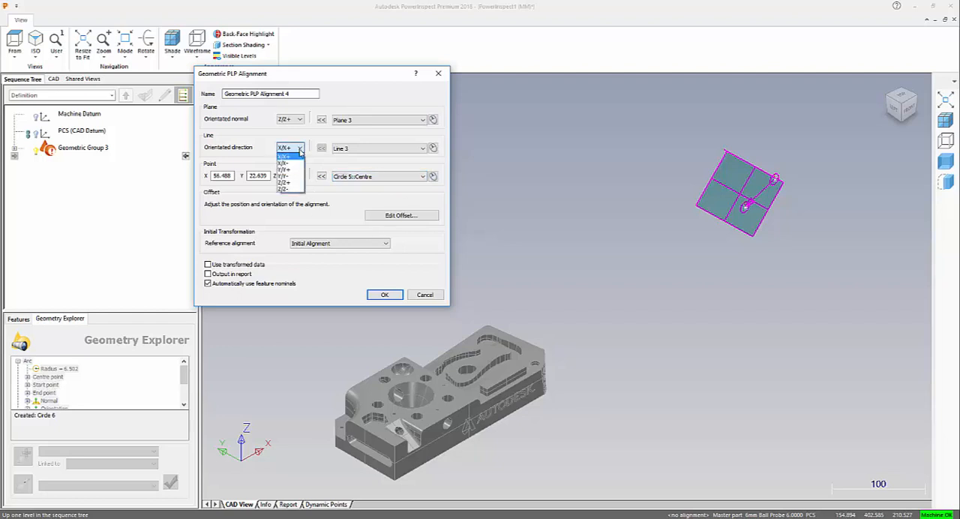
left_click(285, 162)
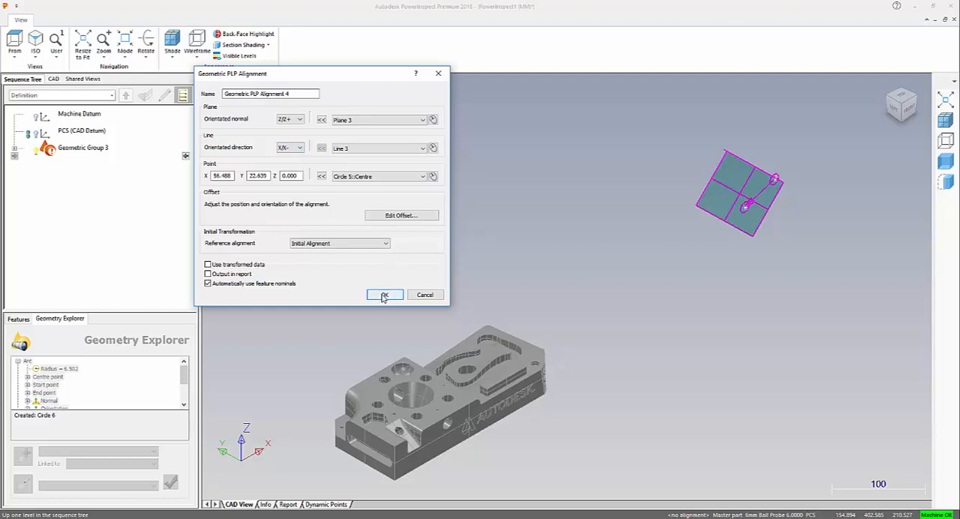
left_click(384, 294)
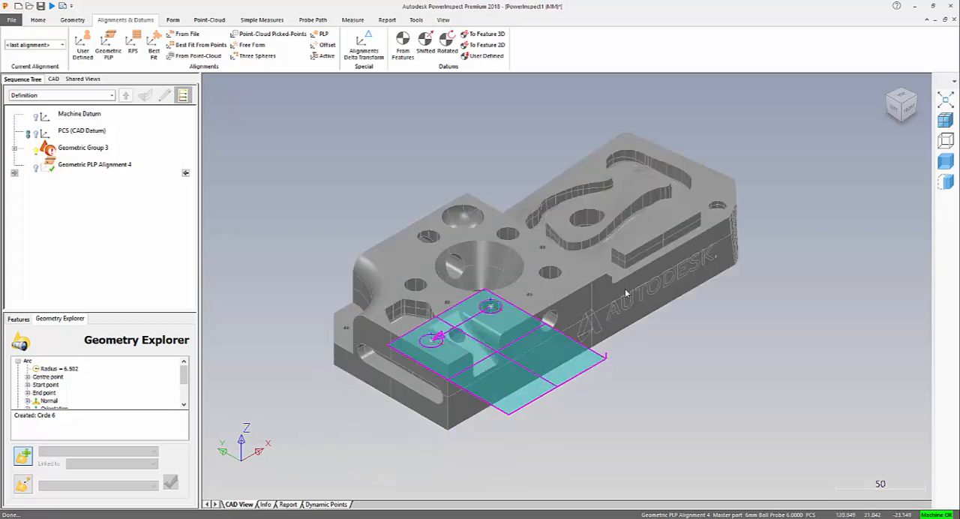
left_click_drag(626, 293, 507, 236)
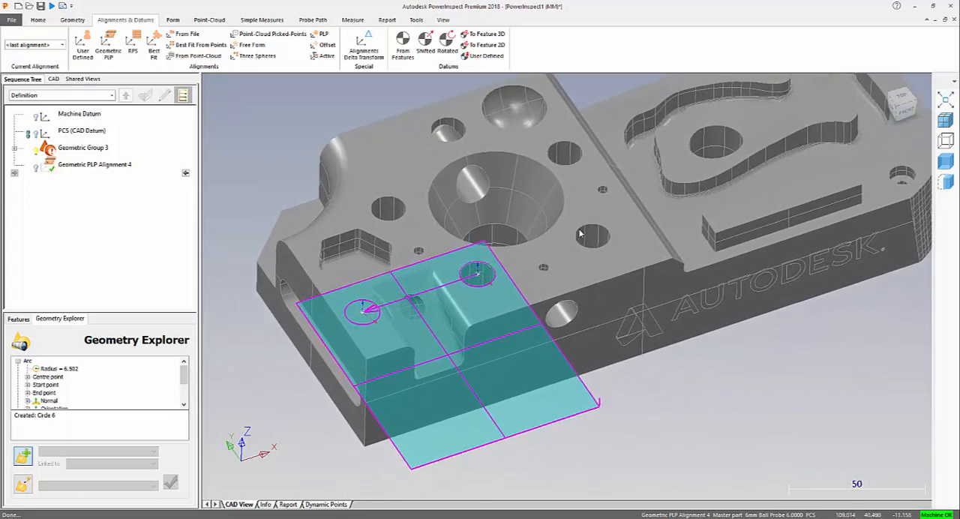
mouse_move(484, 289)
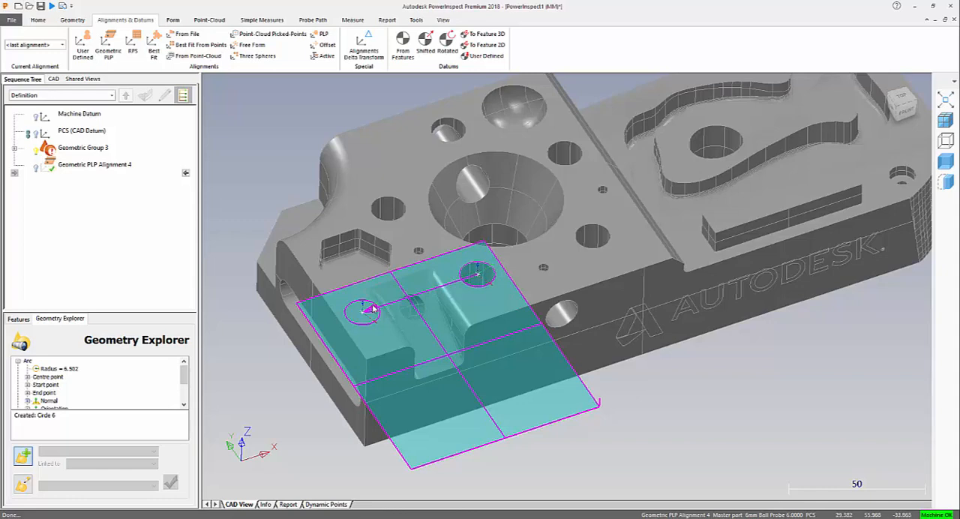
mouse_move(538, 256)
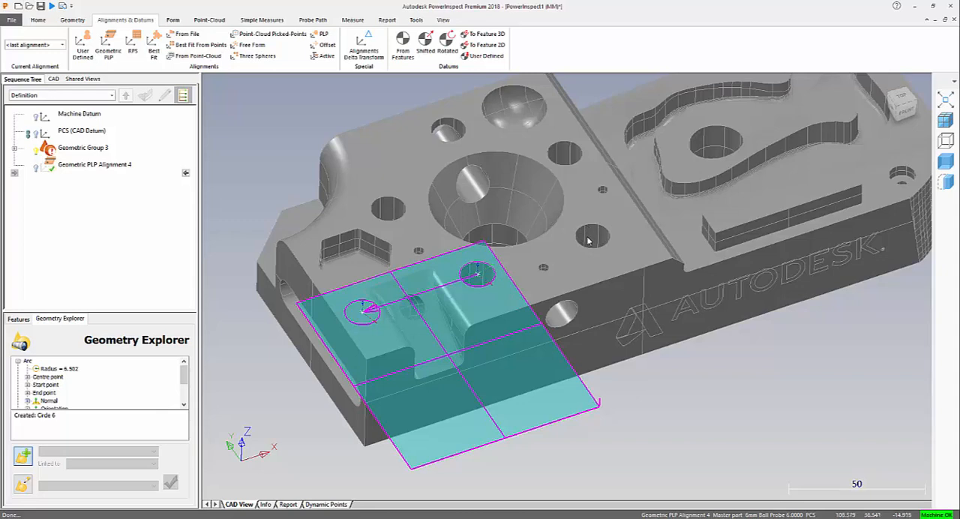
mouse_move(574, 266)
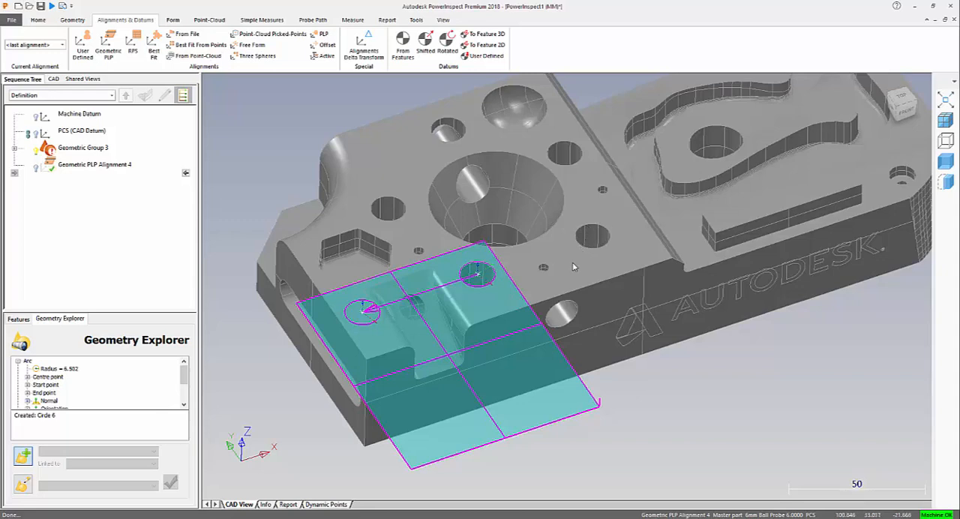
mouse_move(446, 267)
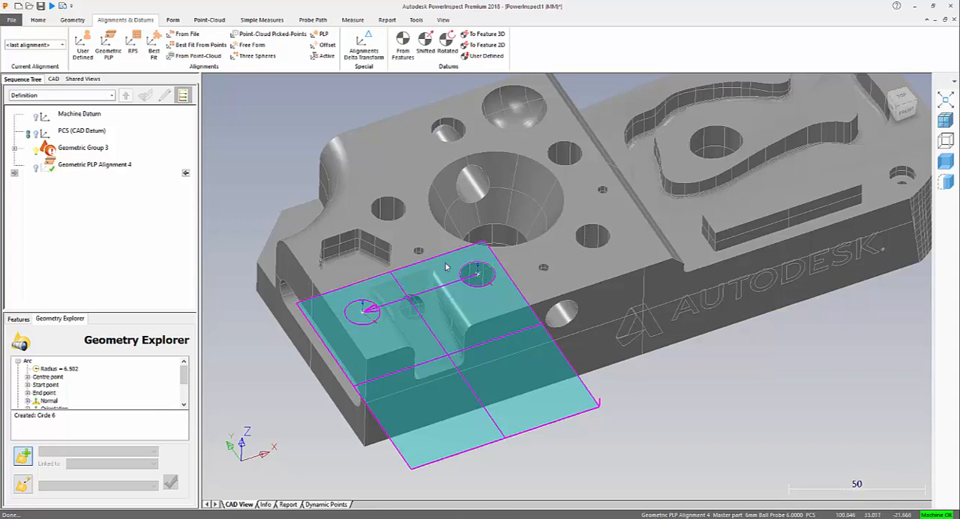
left_click(95, 165)
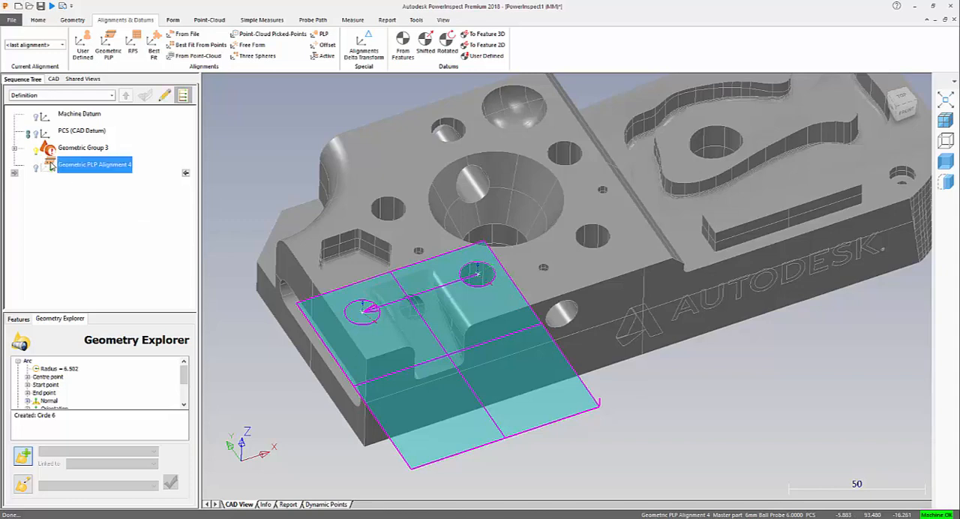
Re-edit Geometric PLP Alignment 4 and apply the X+ line direction.
double_click(86, 164)
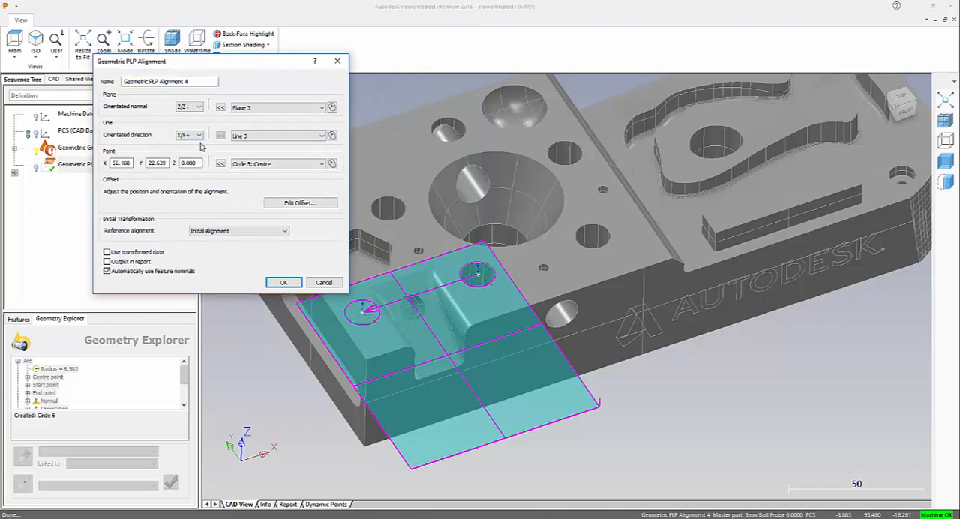
left_click(284, 282)
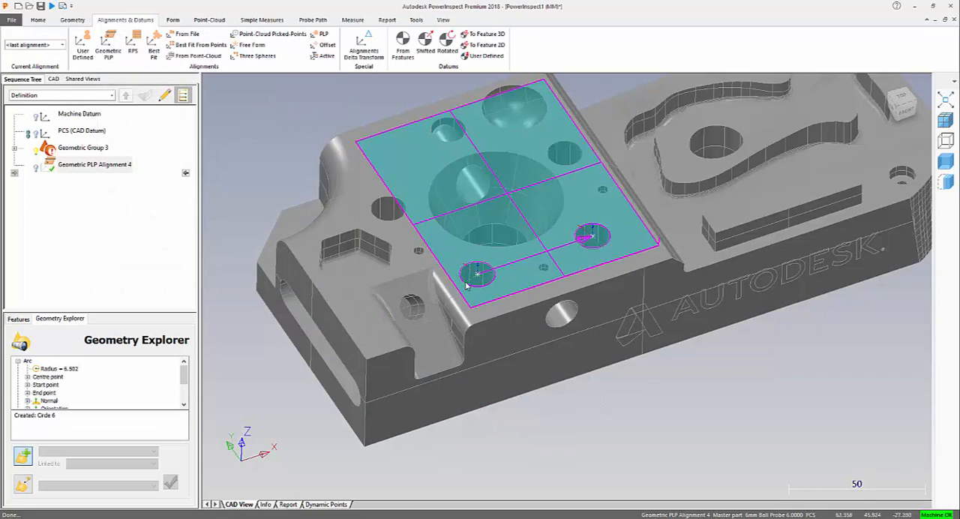
mouse_move(585, 268)
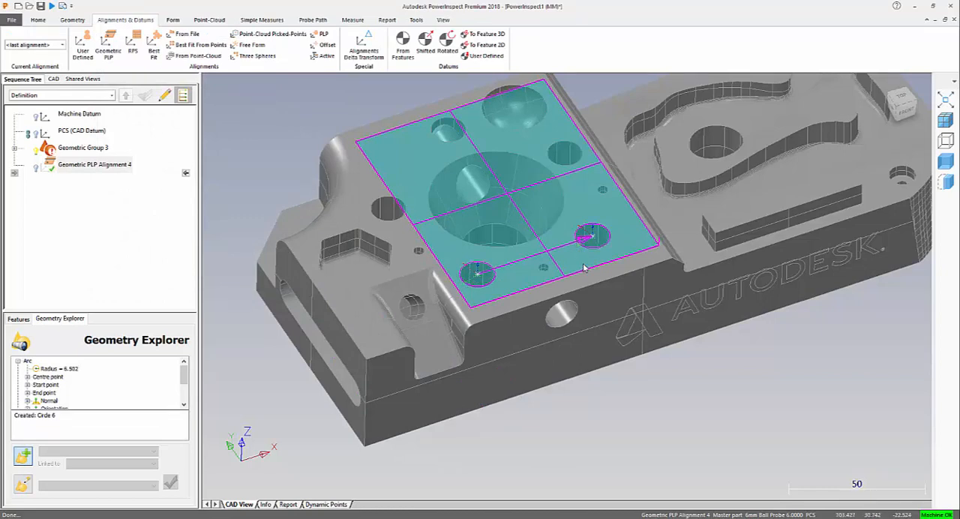